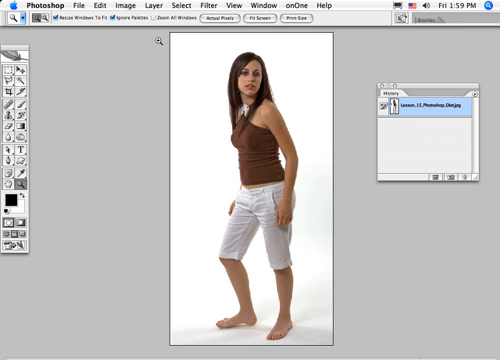
{"action": "mouse_move", "coordinate": [136, 24]}
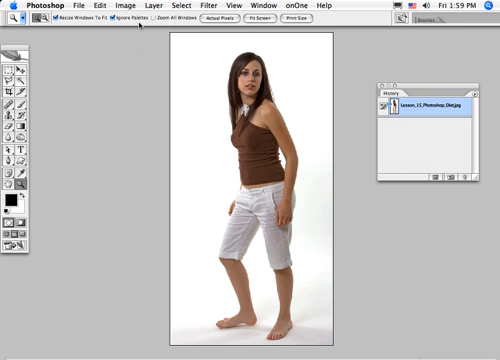
Slim the woman's body contours with Liquify's Forward Warp and commit the result to the portrait
{"action": "left_click", "coordinate": [206, 8]}
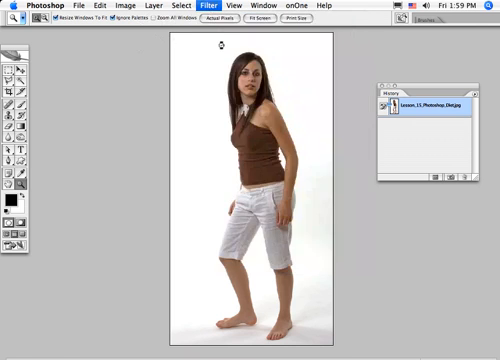
{"action": "left_click", "coordinate": [206, 6]}
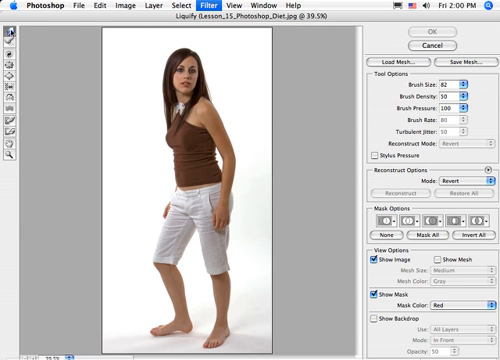
{"action": "mouse_move", "coordinate": [42, 62]}
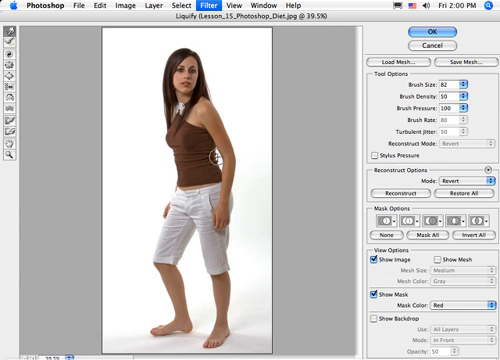
{"action": "mouse_move", "coordinate": [224, 230]}
{"action": "type", "text": "70"}
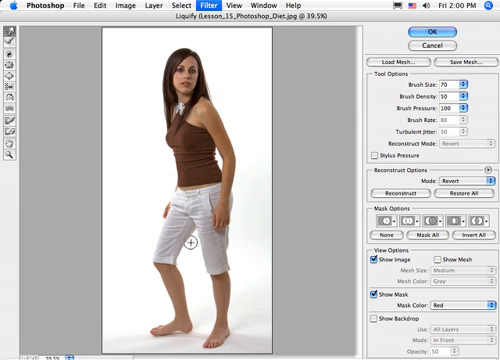
{"action": "mouse_move", "coordinate": [232, 244]}
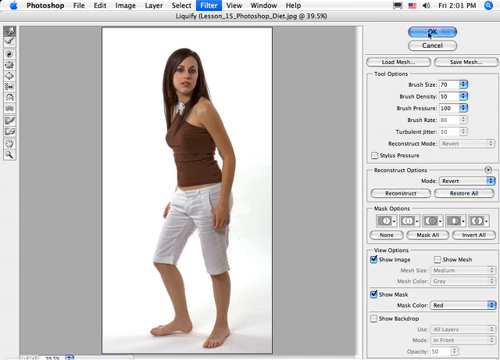
{"action": "left_click", "coordinate": [416, 28]}
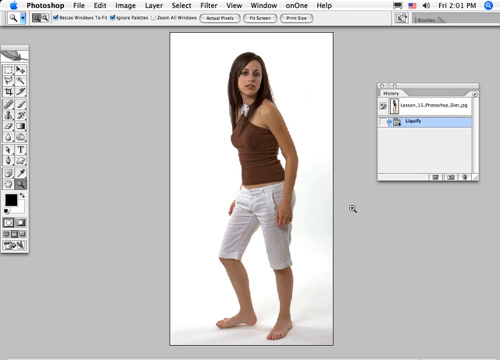
{"action": "left_click", "coordinate": [430, 108]}
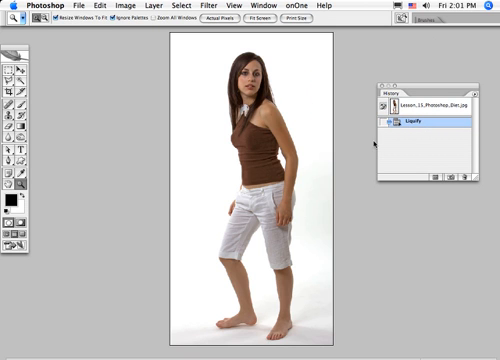
{"action": "mouse_move", "coordinate": [382, 236]}
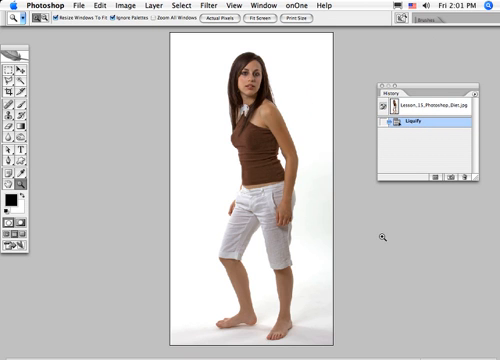